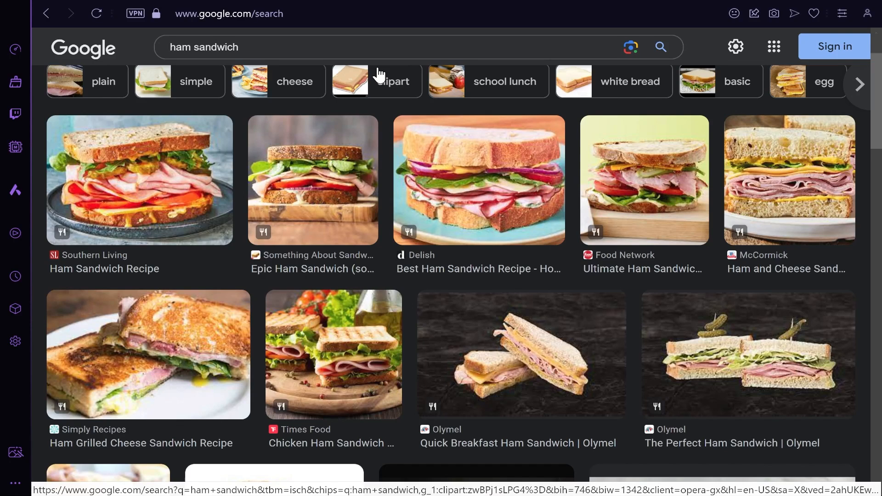
{"action": "mouse_move", "coordinate": [449, 175]}
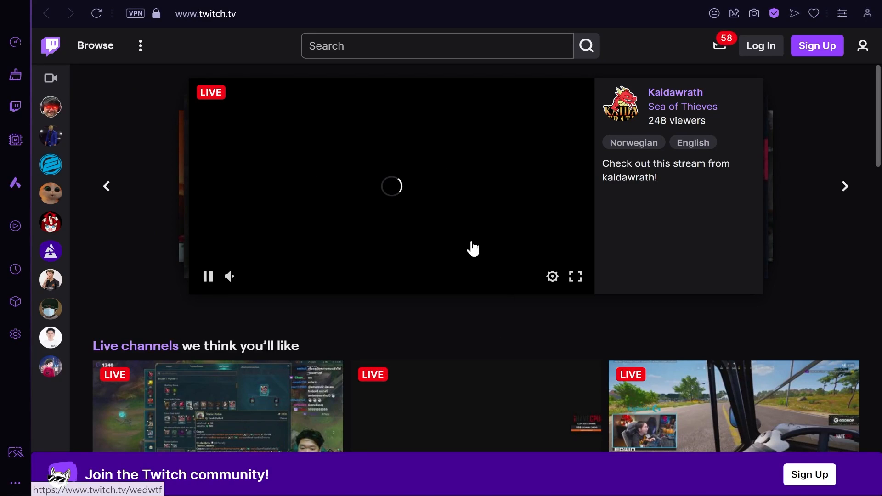
- Search the browser settings for 'early bird' to surface the Early Bird toggle
{"action": "left_click", "coordinate": [207, 276]}
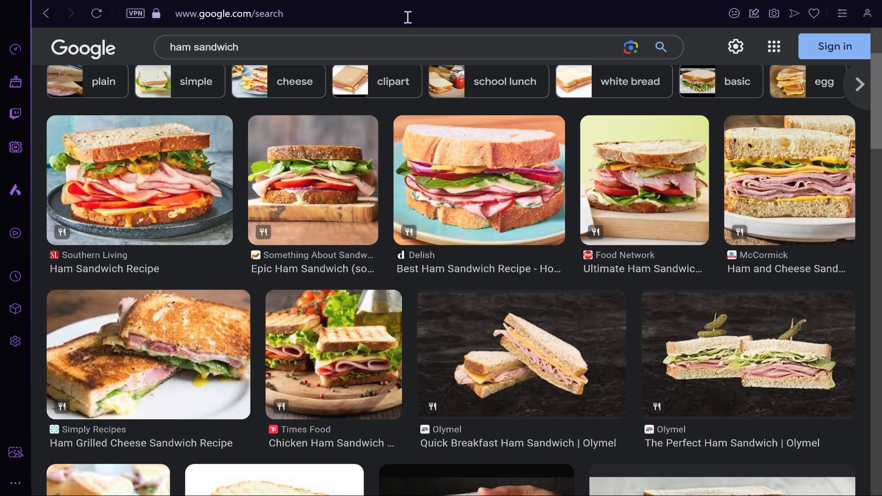
{"action": "mouse_move", "coordinate": [366, 31]}
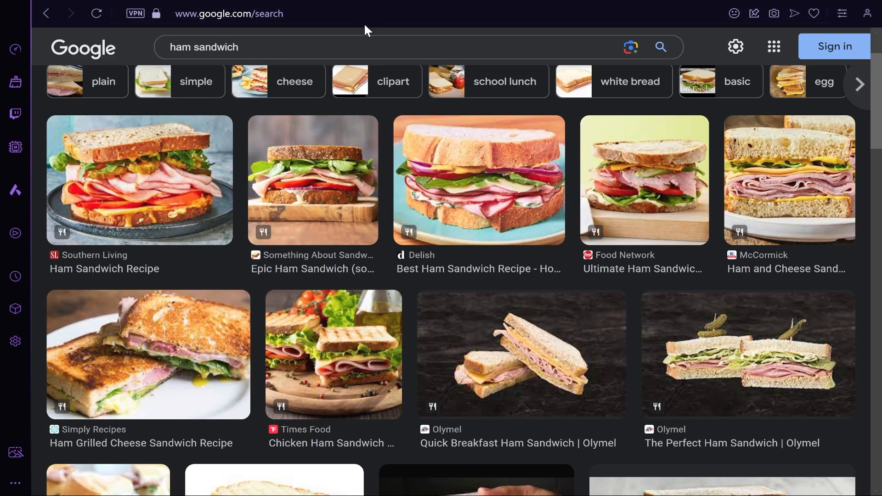
{"action": "mouse_move", "coordinate": [556, 256]}
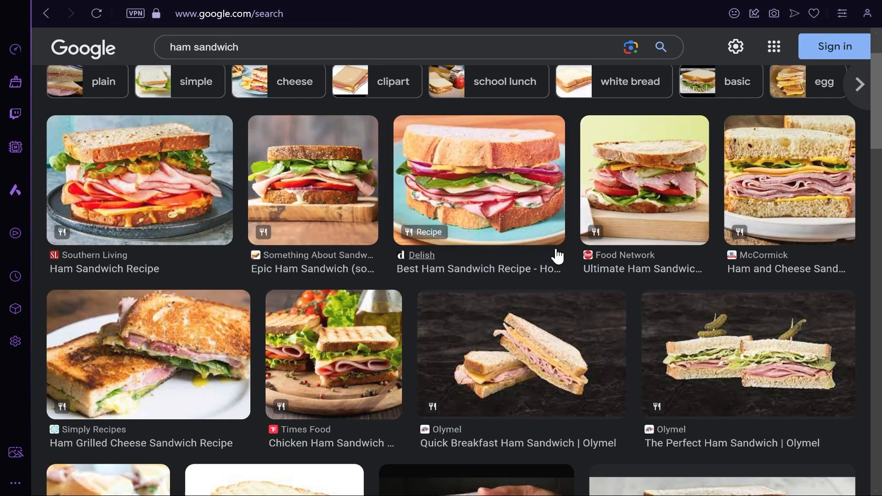
{"action": "mouse_move", "coordinate": [16, 341]}
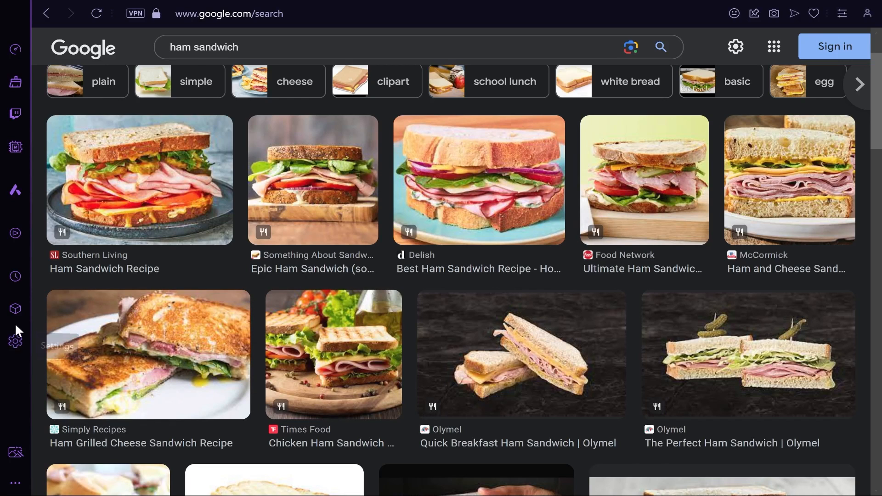
{"action": "left_click", "coordinate": [16, 342]}
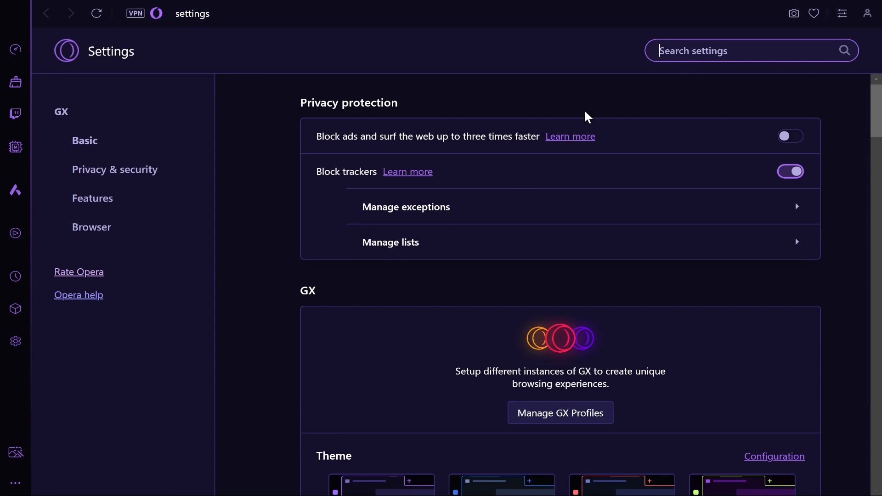
{"action": "mouse_move", "coordinate": [657, 44]}
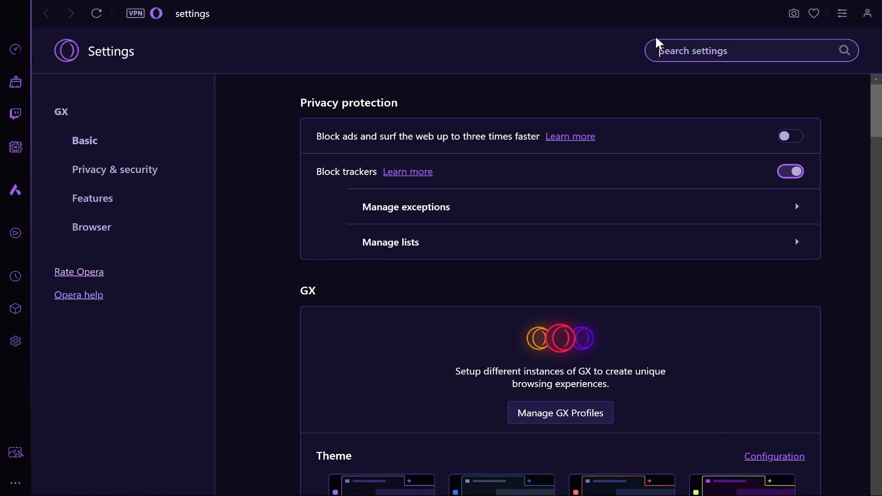
{"action": "type", "text": "early bird"}
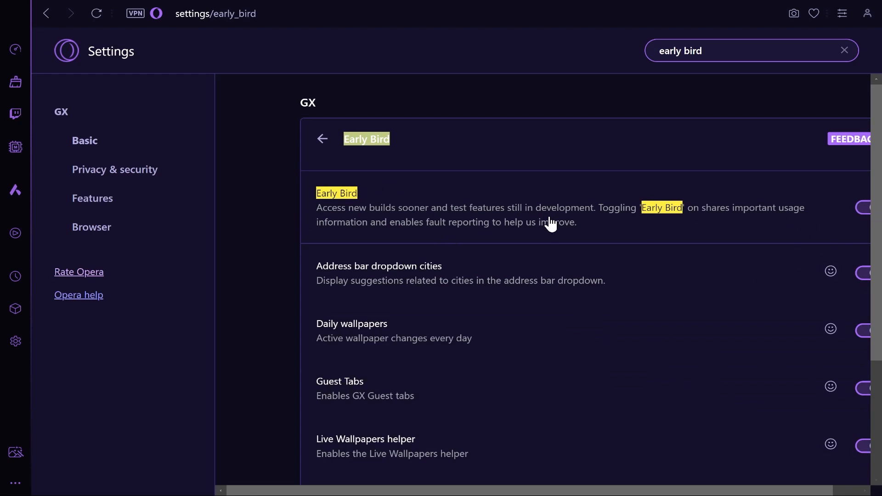
{"action": "mouse_move", "coordinate": [635, 232]}
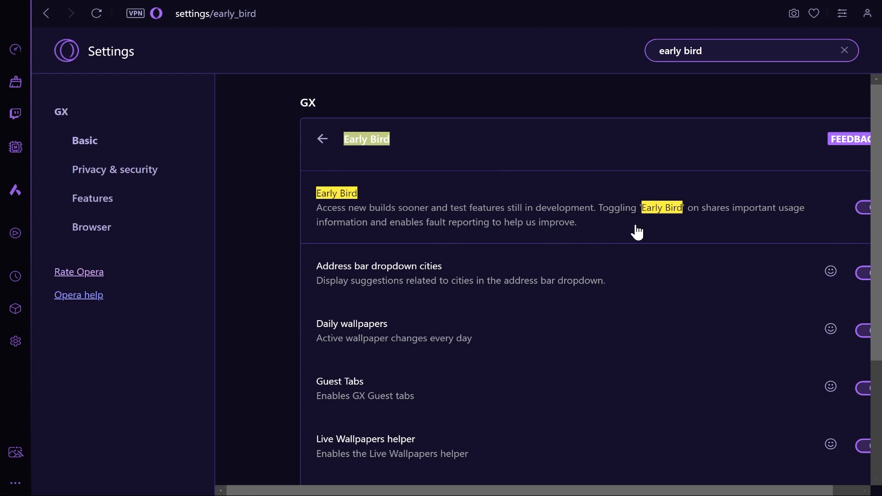
{"action": "mouse_move", "coordinate": [815, 73]}
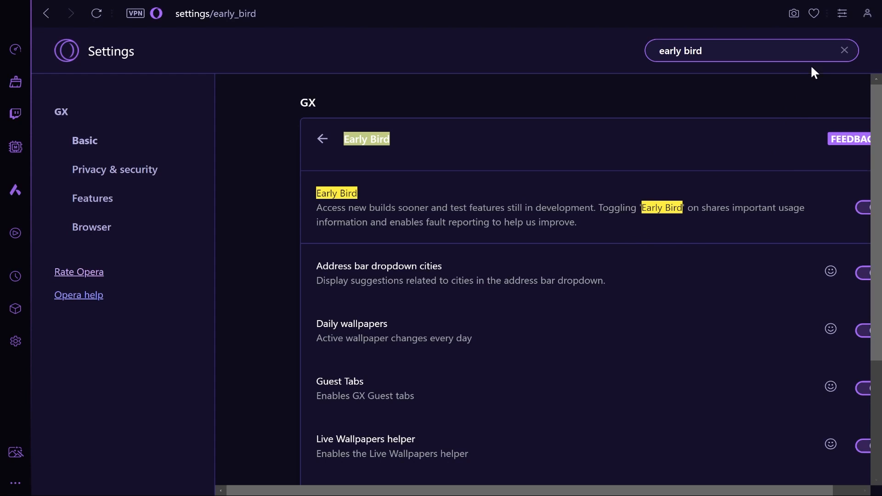
- Replace the settings search with 'panic' to surface the Panic button entry
{"action": "left_click", "coordinate": [843, 50]}
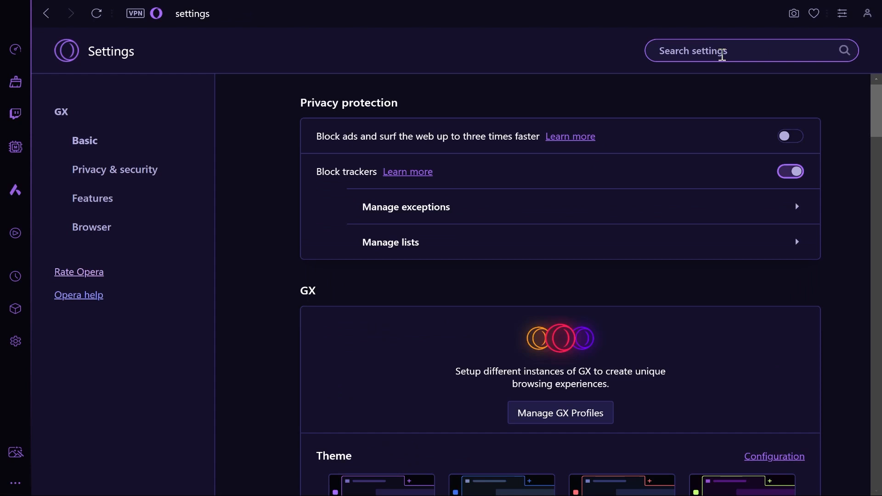
{"action": "type", "text": "panic"}
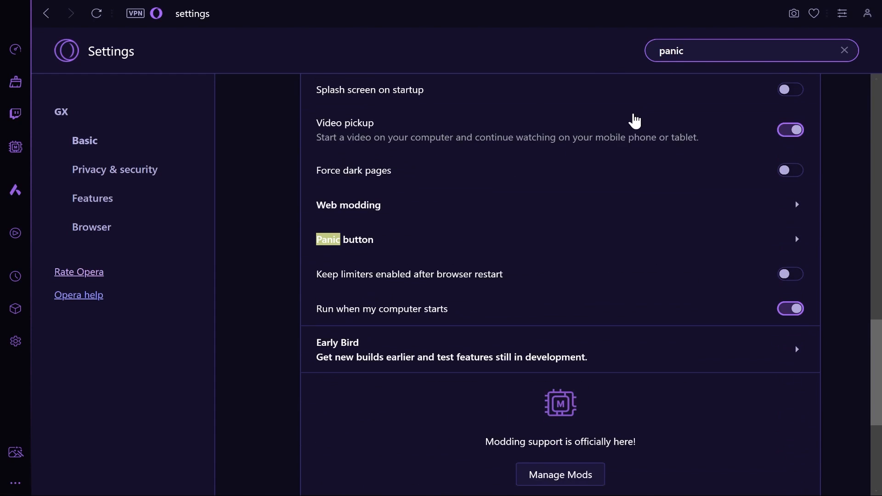
{"action": "mouse_move", "coordinate": [398, 241]}
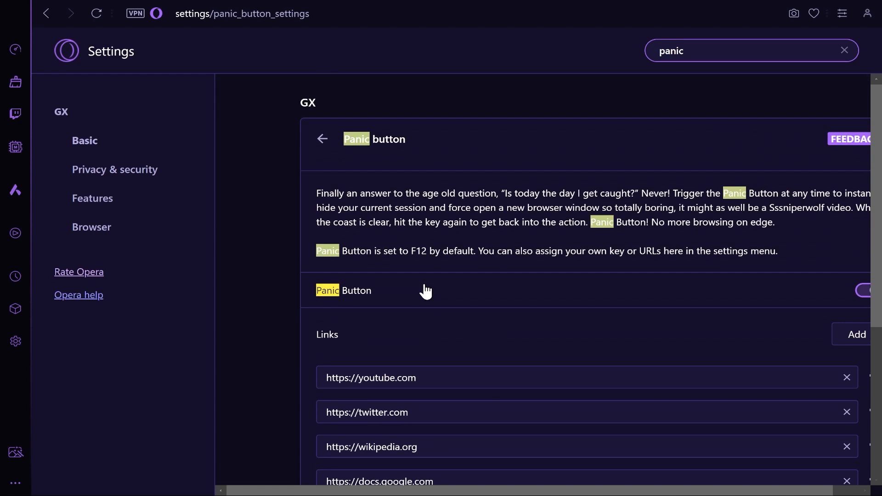
{"action": "mouse_move", "coordinate": [433, 439]}
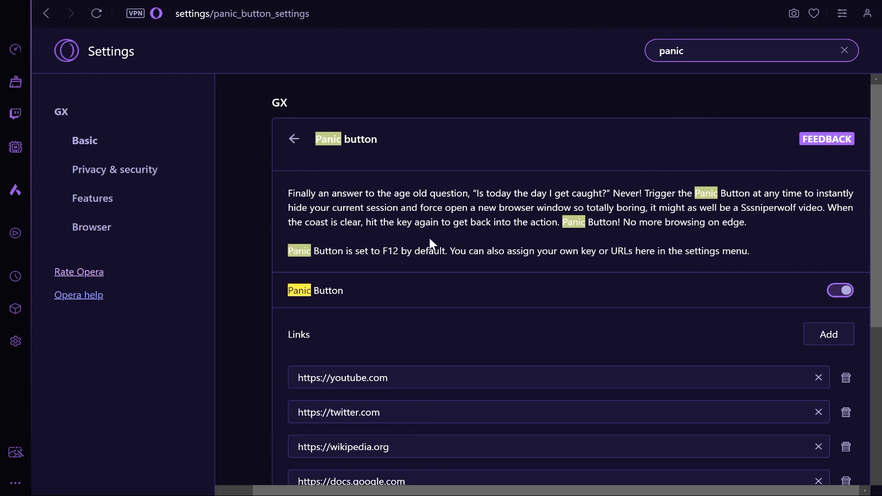
{"action": "mouse_move", "coordinate": [389, 249]}
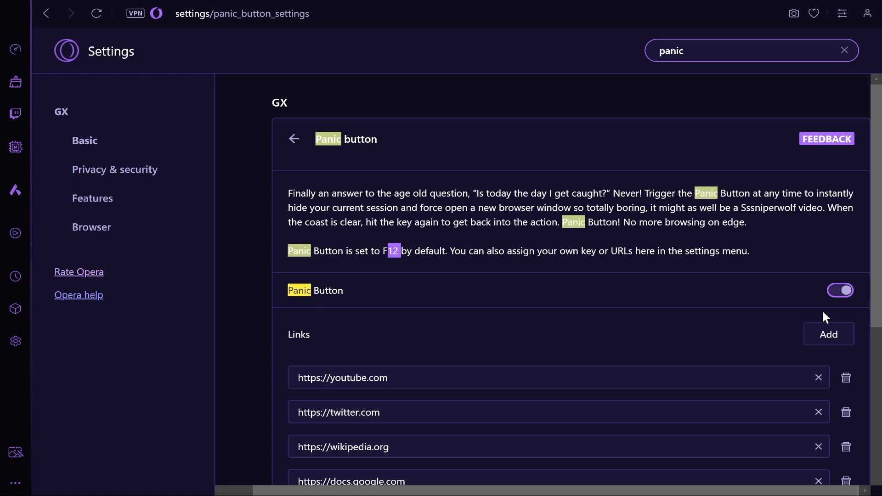
{"action": "mouse_move", "coordinate": [728, 405]}
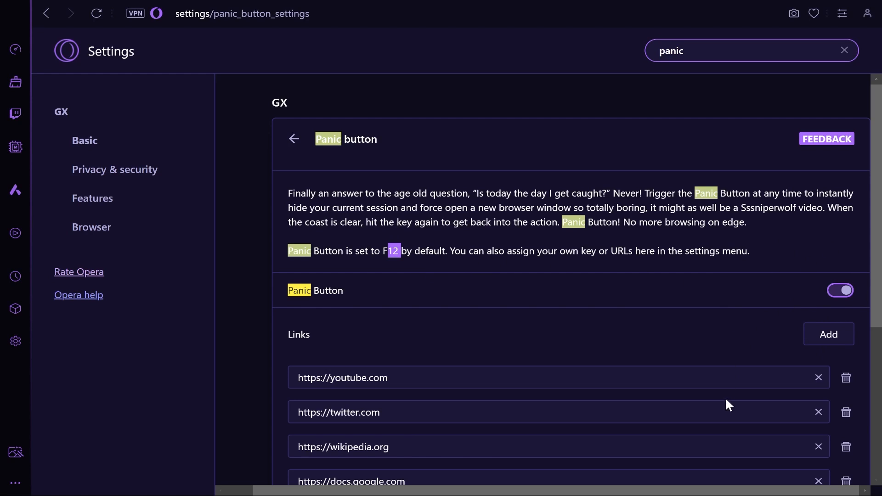
{"action": "scroll", "scroll_direction": "down", "scroll_amount": 3}
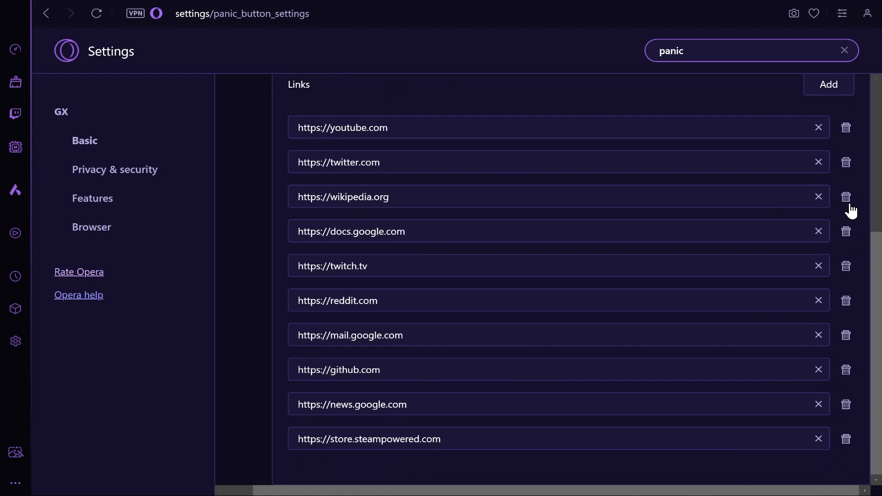
{"action": "left_click", "coordinate": [845, 197]}
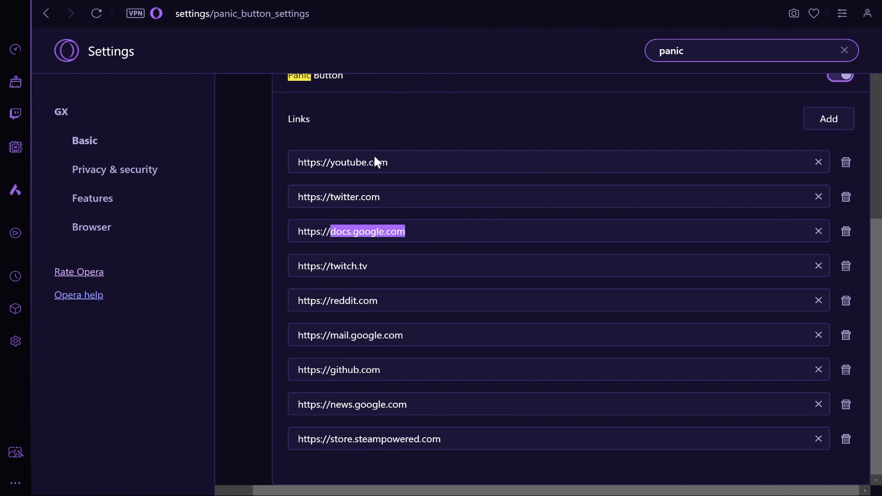
{"action": "mouse_move", "coordinate": [376, 155]}
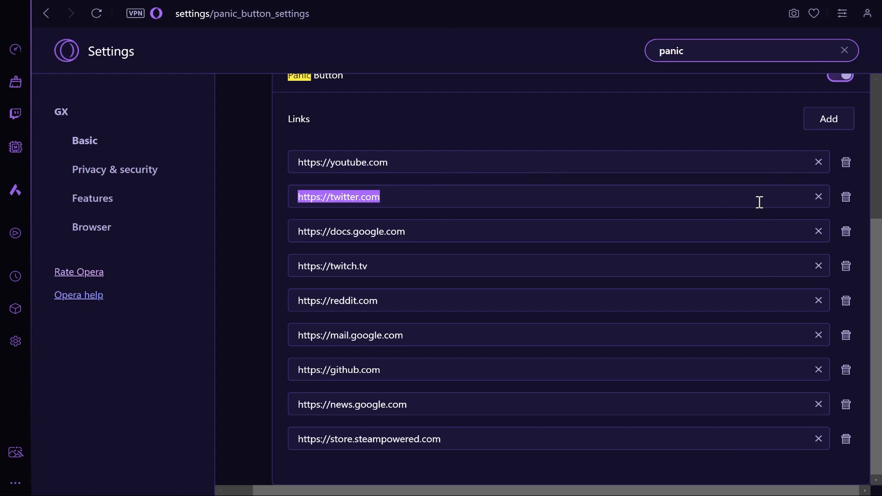
{"action": "left_click", "coordinate": [845, 196]}
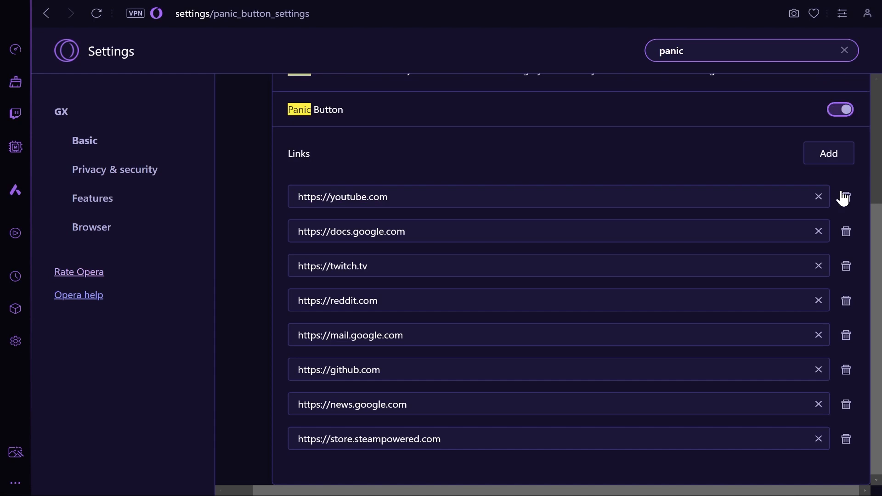